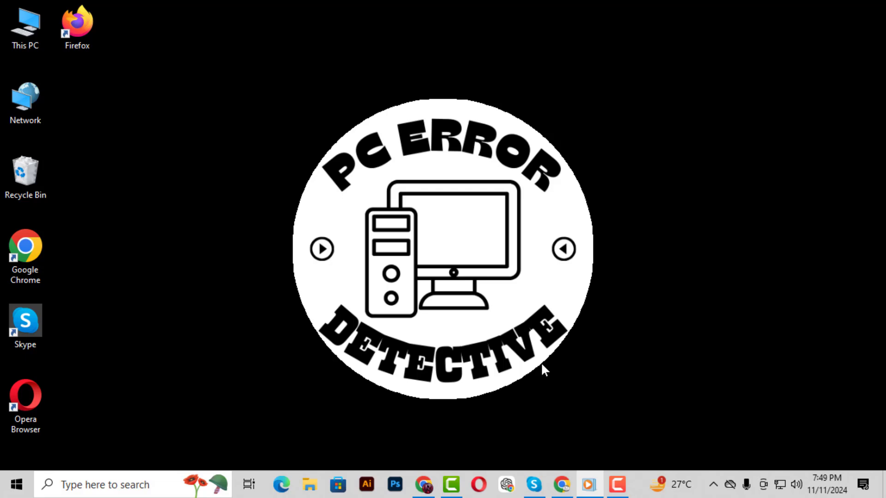
mouse_move(514, 406)
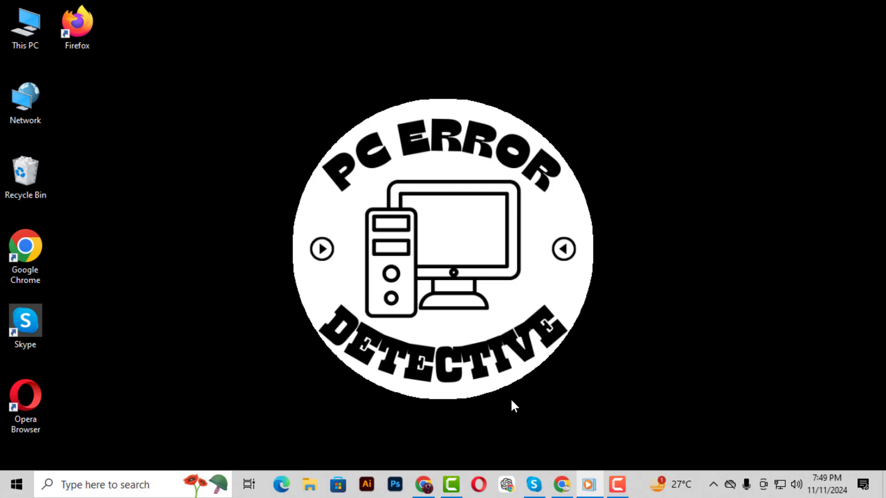
mouse_move(497, 413)
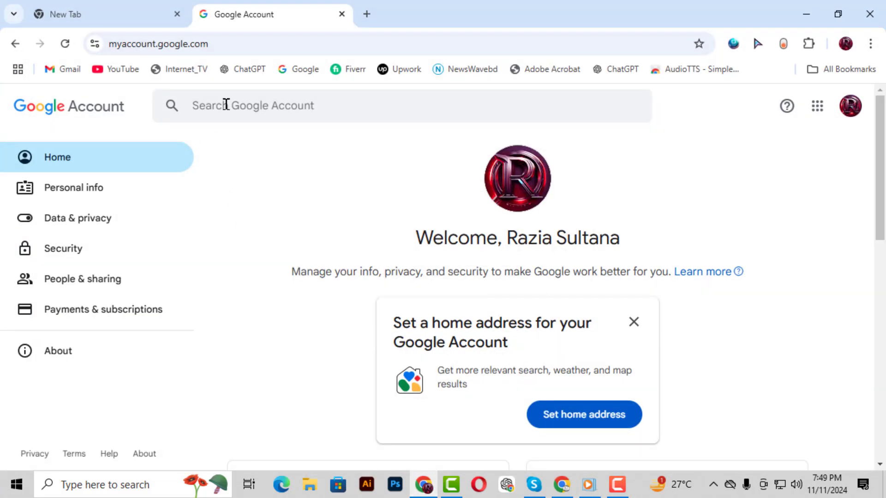
mouse_move(256, 14)
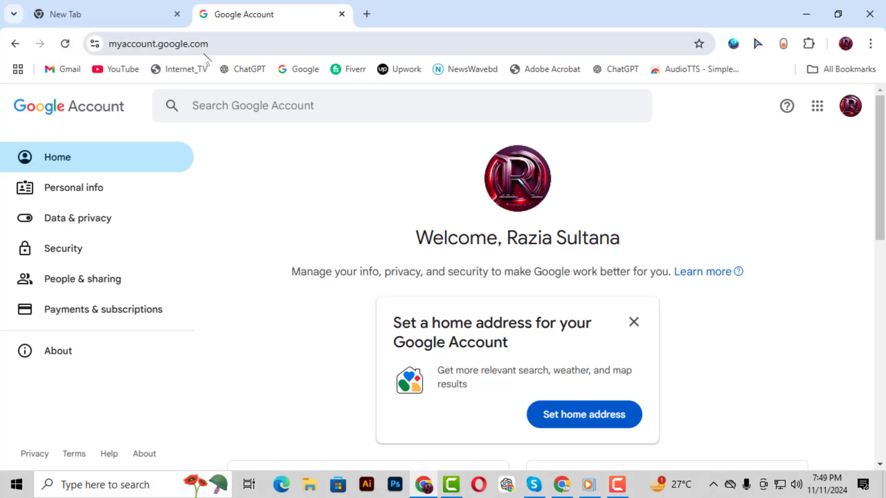
mouse_move(189, 105)
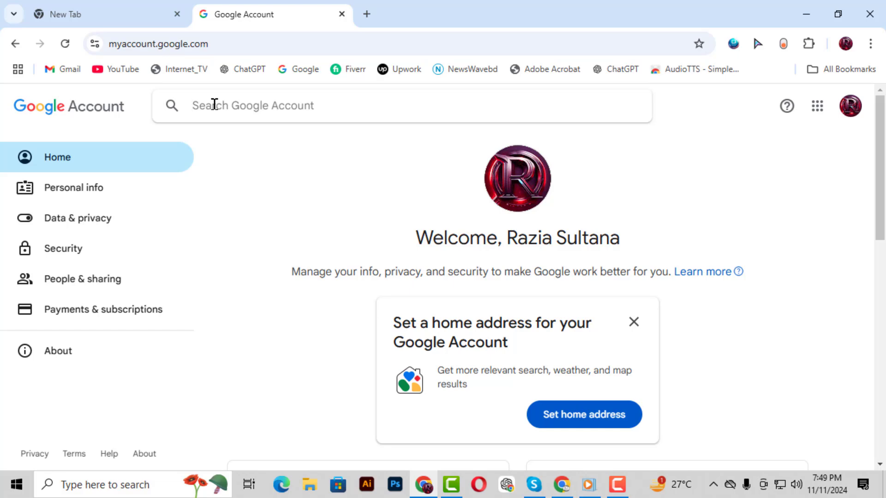
Step: Search the account for 'Google sign-in prompt' and choose the Google prompt result under Security
type("Google sign-in prompt")
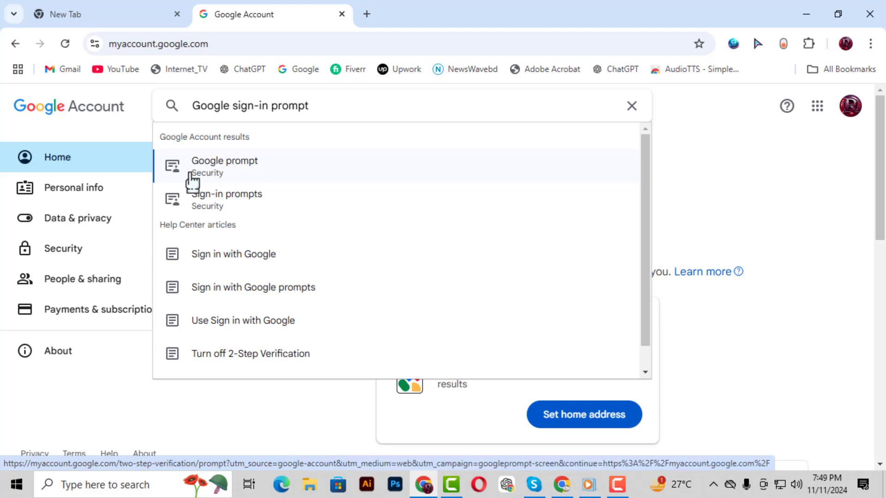
mouse_move(225, 175)
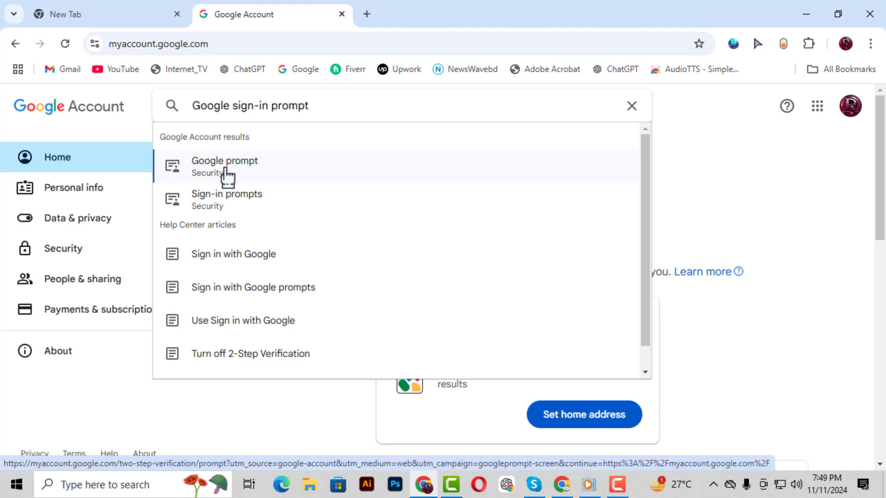
left_click(224, 165)
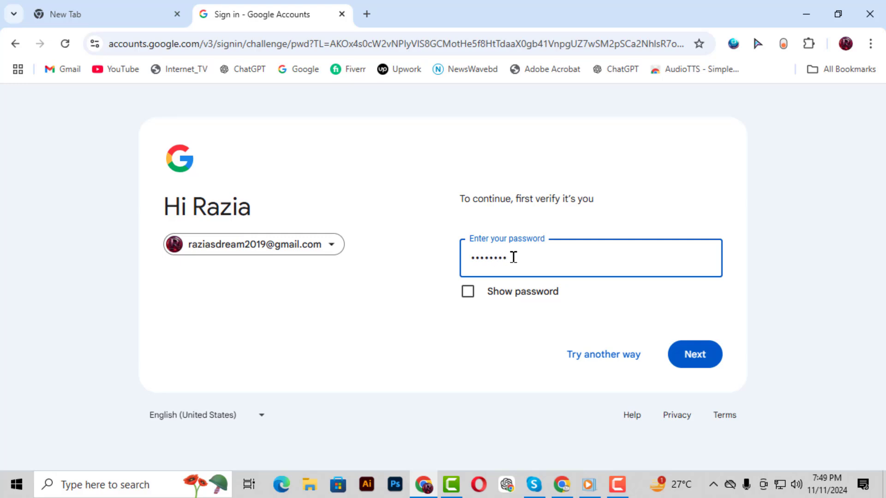
Step: Submit the password to pass the identity check and reach the Google prompts device list
left_click(694, 354)
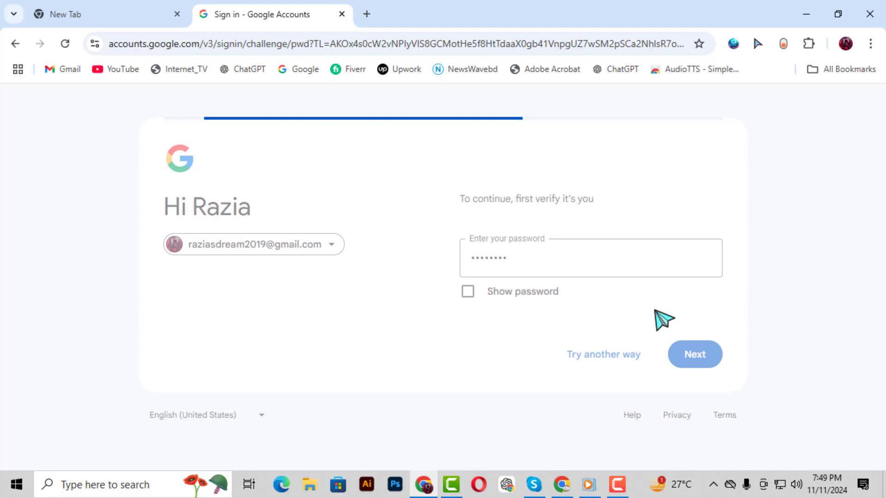
left_click(694, 354)
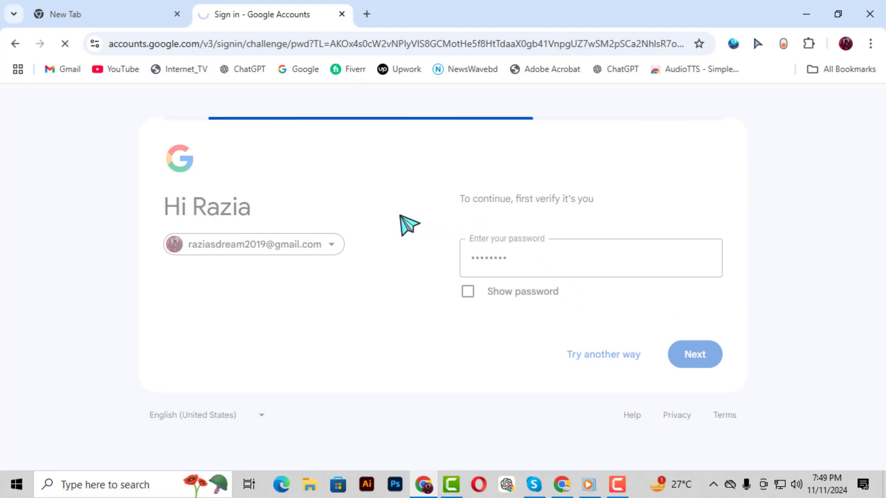
left_click(694, 355)
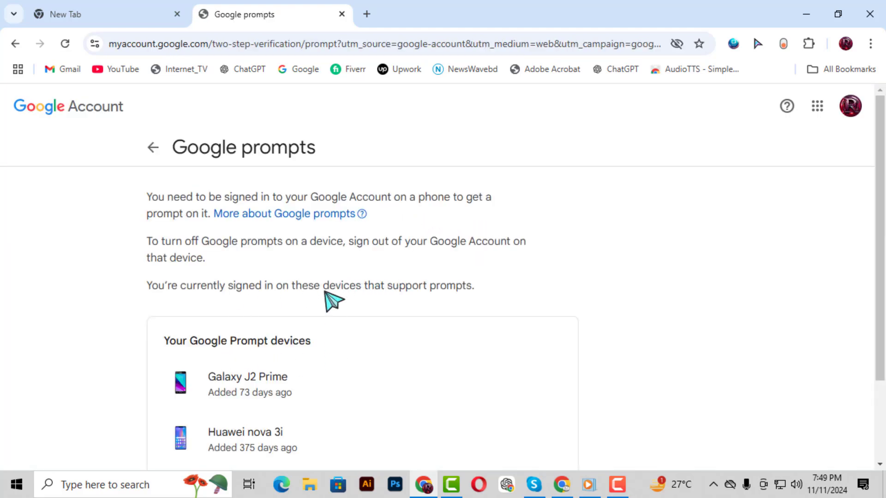
mouse_move(277, 254)
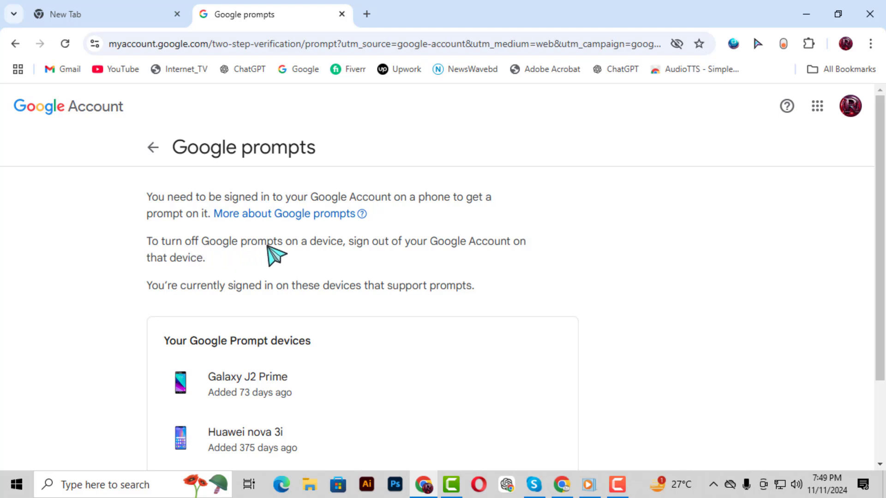
mouse_move(312, 274)
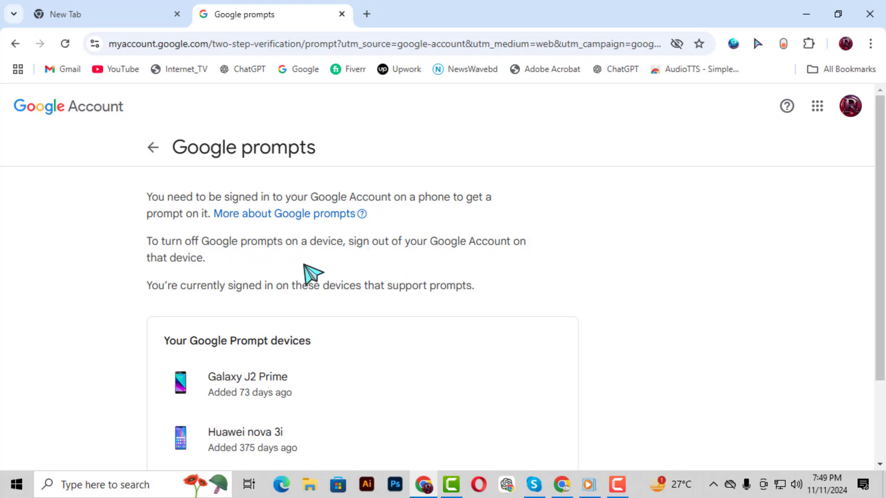
scroll("down", 3)
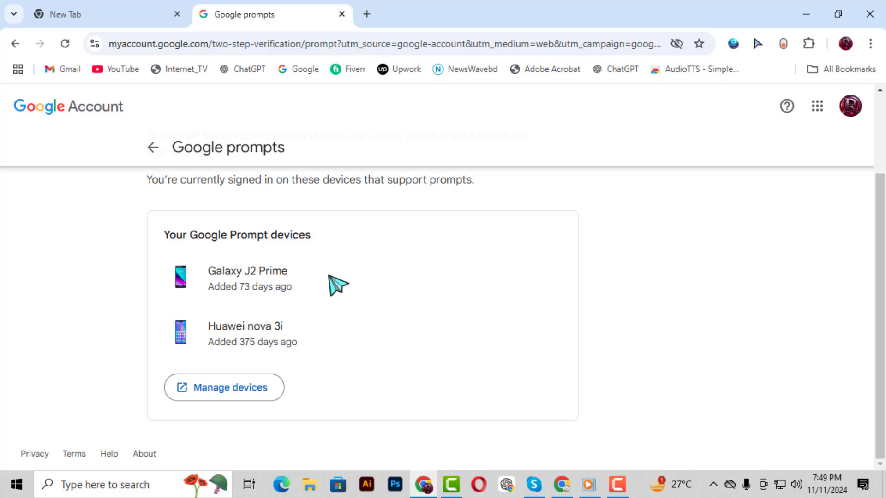
scroll("up", 3)
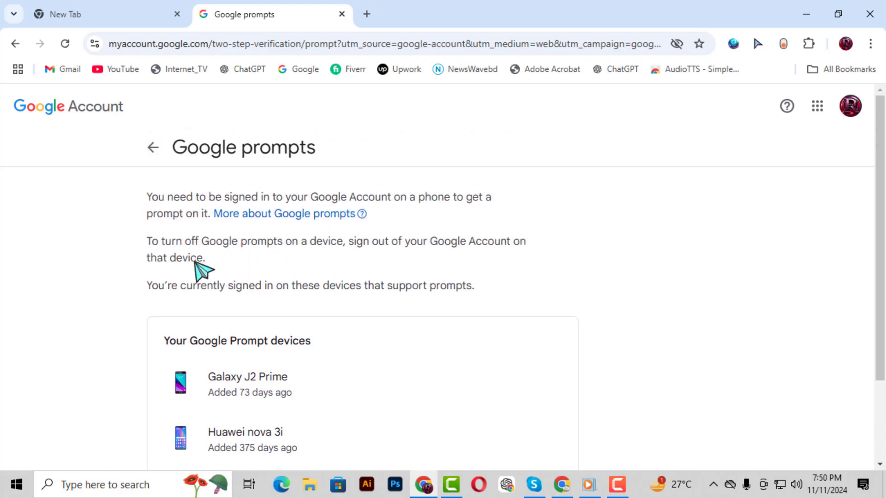
mouse_move(294, 253)
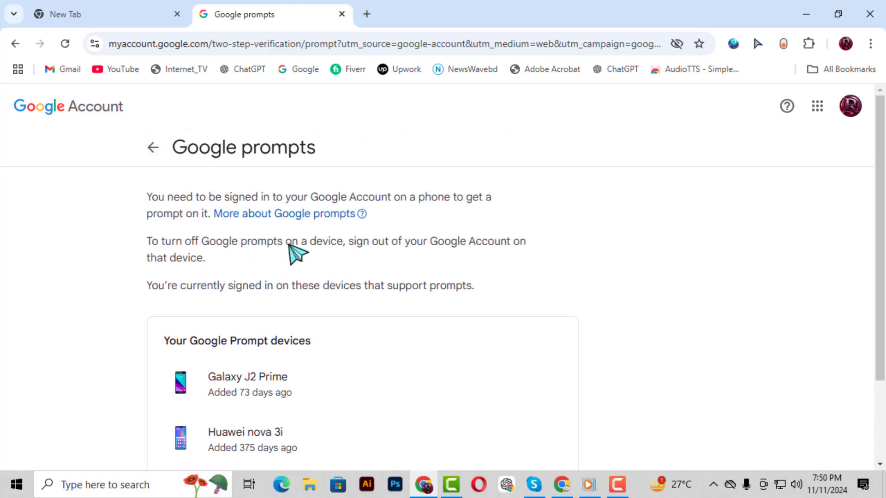